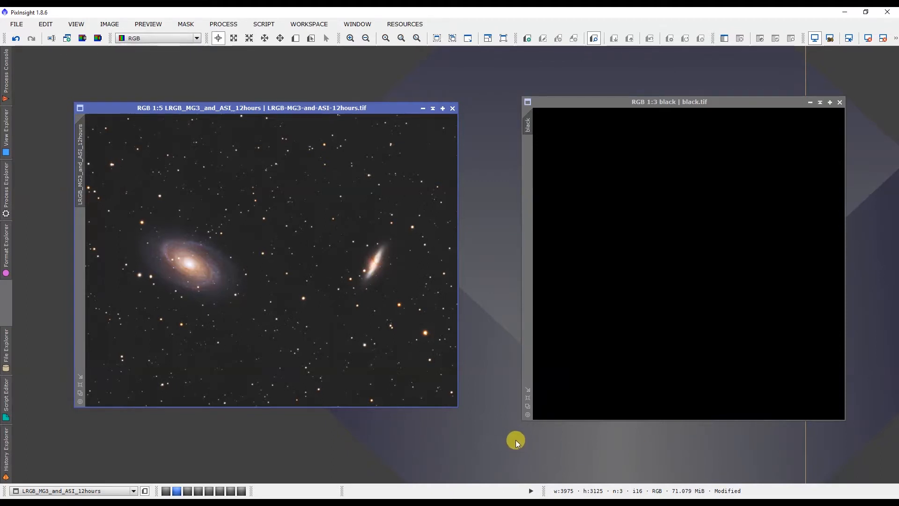
{"action": "mouse_move", "coordinate": [499, 387]}
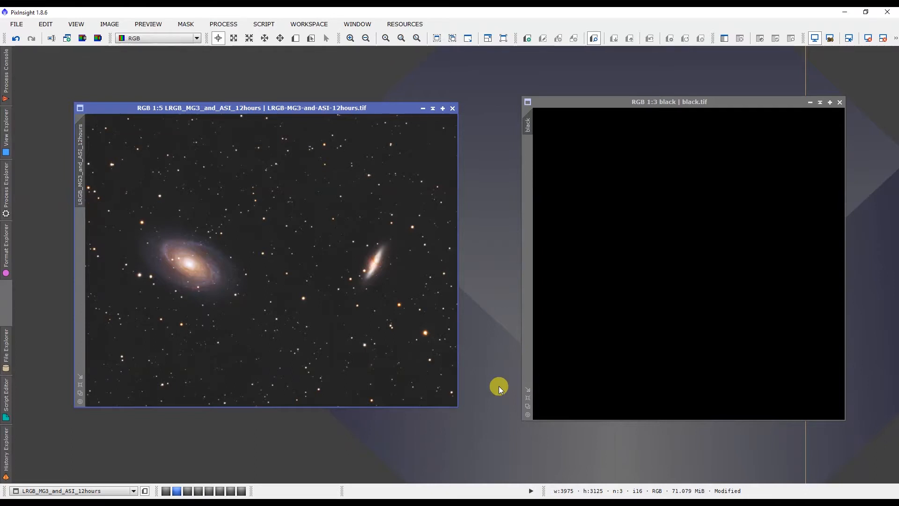
{"action": "mouse_move", "coordinate": [505, 273]}
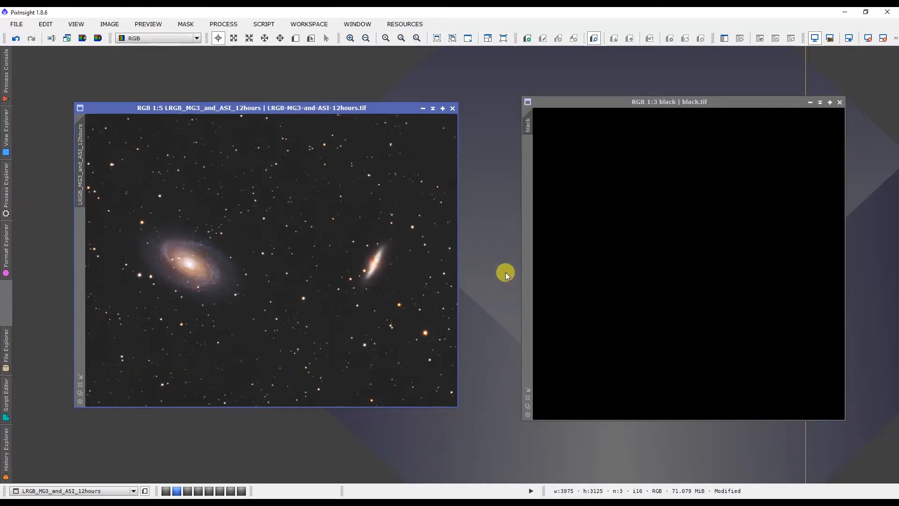
Generate star_mask from the LRGB galaxy image with StarMask at default settings.
{"action": "left_click", "coordinate": [223, 25]}
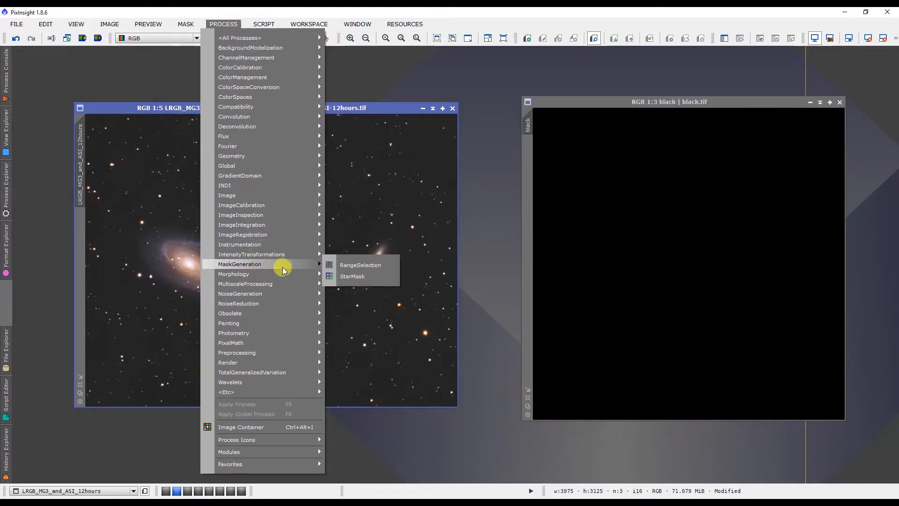
{"action": "left_click", "coordinate": [352, 275]}
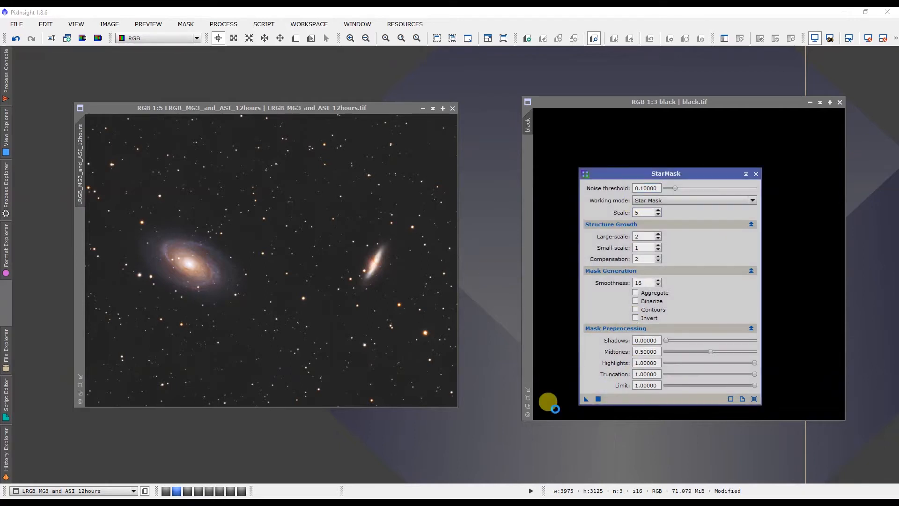
{"action": "left_click", "coordinate": [584, 398]}
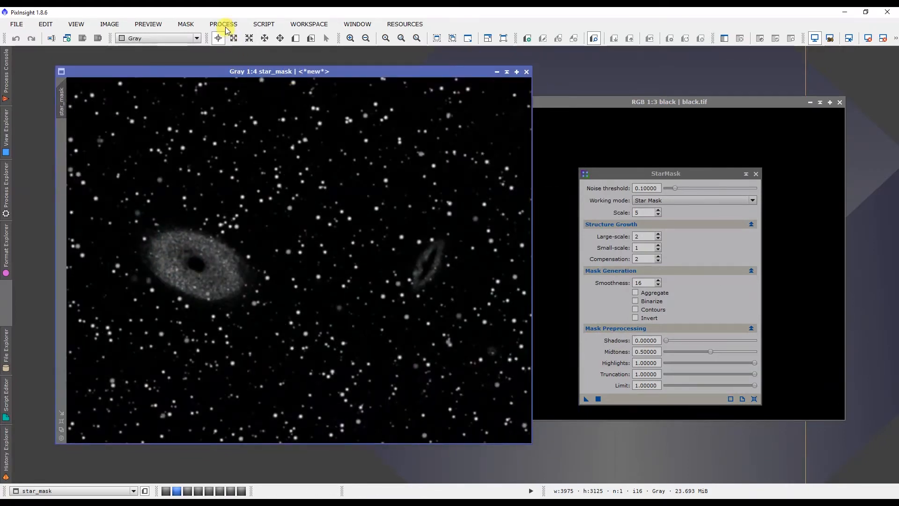
Trial-clone dark sky over the large galaxy in star_mask with CloneStamp, then discard it.
{"action": "left_click", "coordinate": [223, 24]}
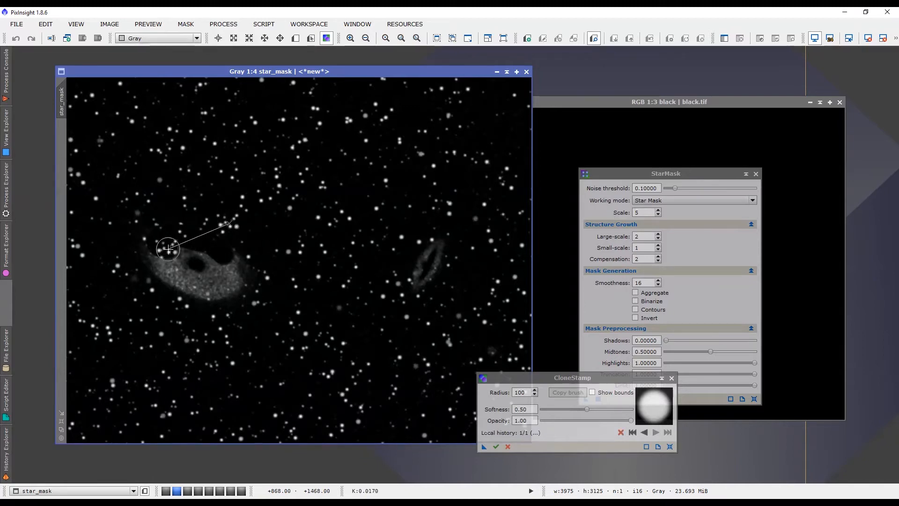
{"action": "left_click_drag", "start_coordinate": [168, 248], "coordinate": [147, 259]}
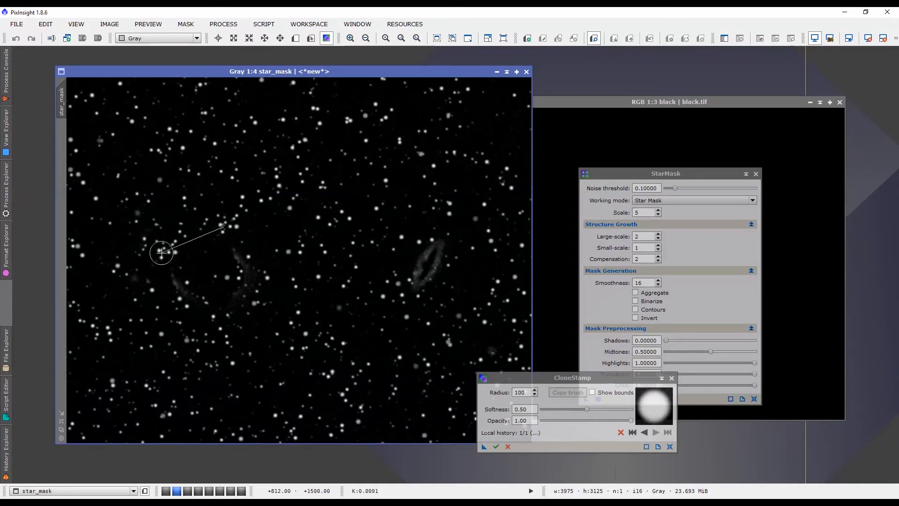
{"action": "mouse_move", "coordinate": [175, 252]}
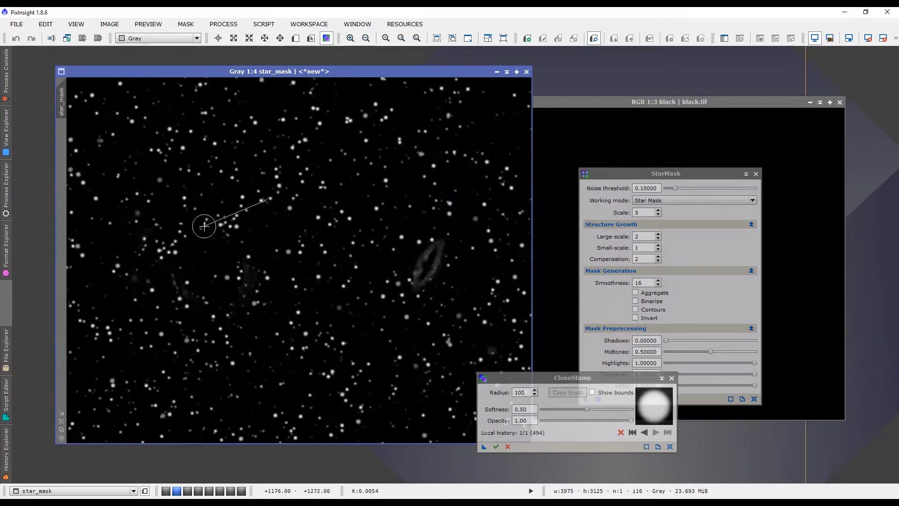
{"action": "left_click", "coordinate": [179, 223]}
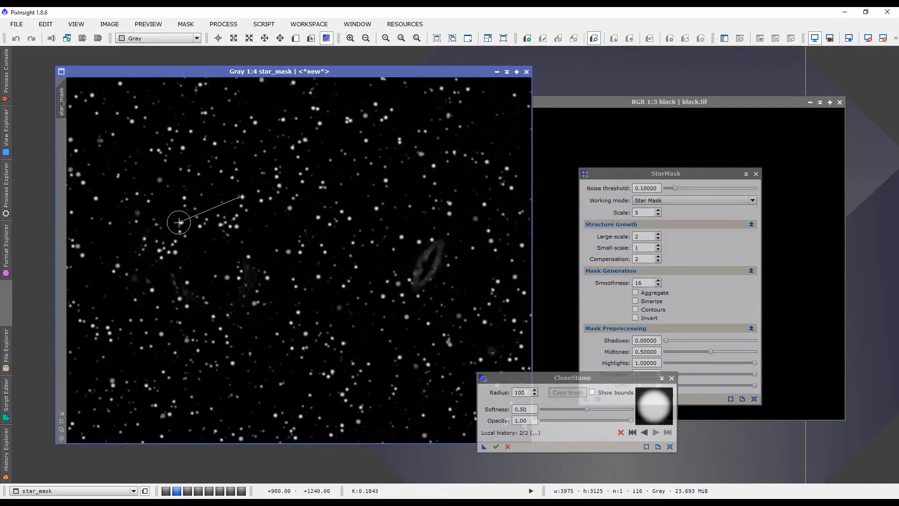
{"action": "left_click_drag", "start_coordinate": [178, 223], "coordinate": [157, 240]}
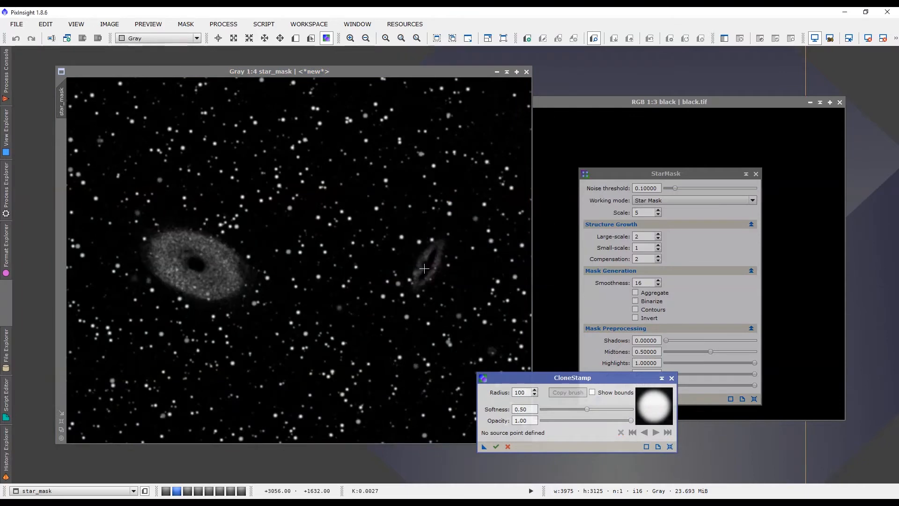
{"action": "mouse_move", "coordinate": [297, 294]}
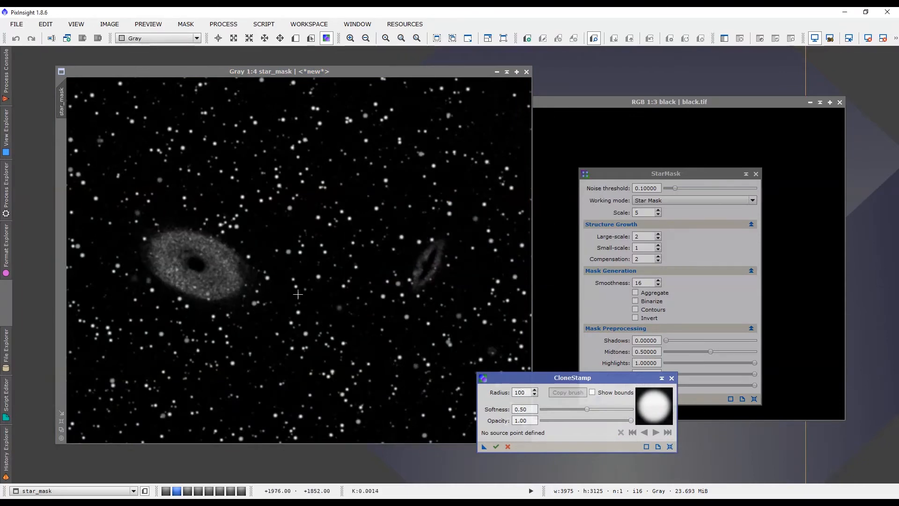
{"action": "mouse_move", "coordinate": [231, 283]}
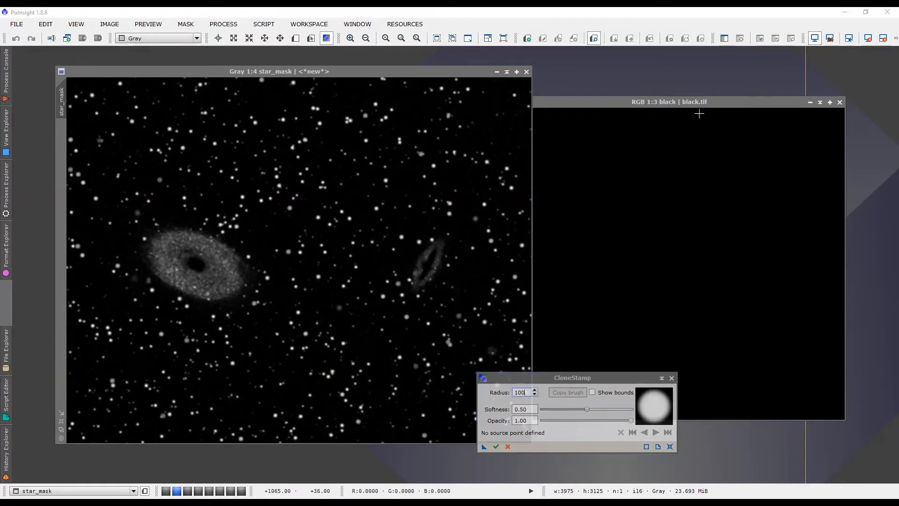
Bring the black.tif matte image to the front as the clone source.
{"action": "left_click", "coordinate": [688, 101]}
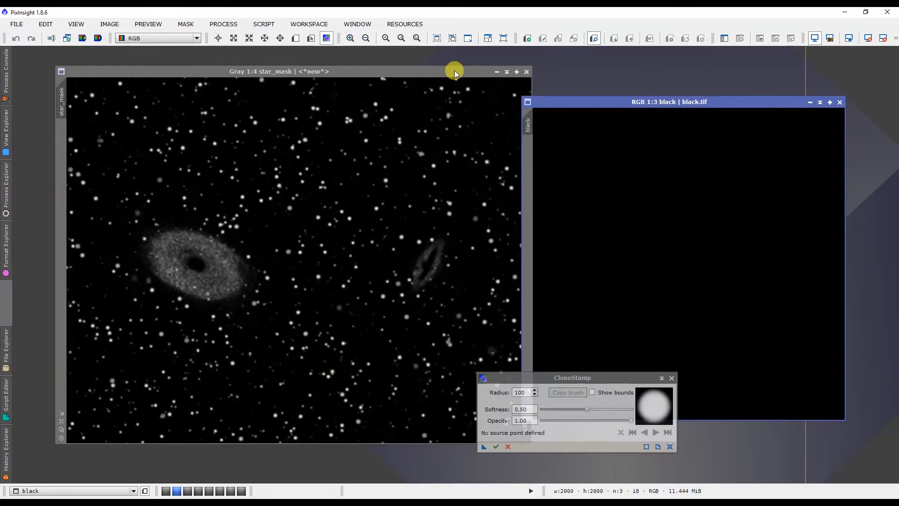
{"action": "mouse_move", "coordinate": [664, 142]}
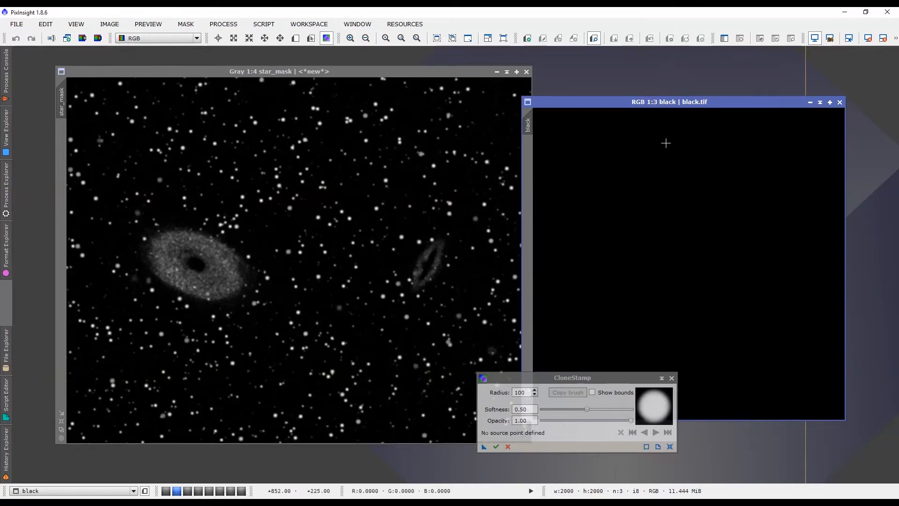
{"action": "mouse_move", "coordinate": [782, 247]}
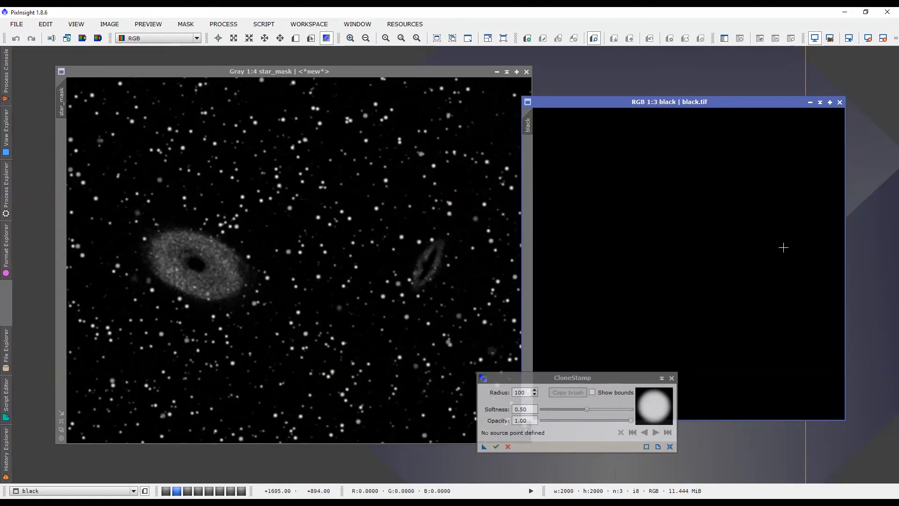
{"action": "mouse_move", "coordinate": [645, 278]}
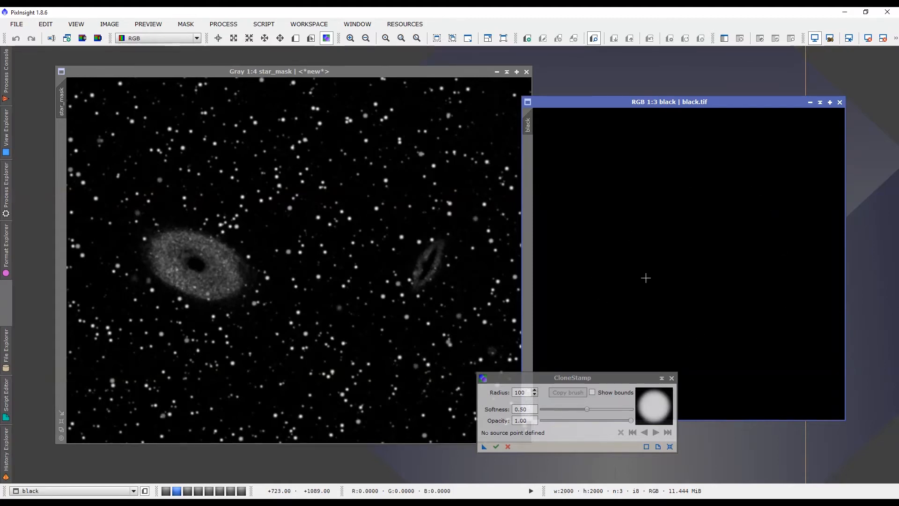
{"action": "mouse_move", "coordinate": [591, 157]}
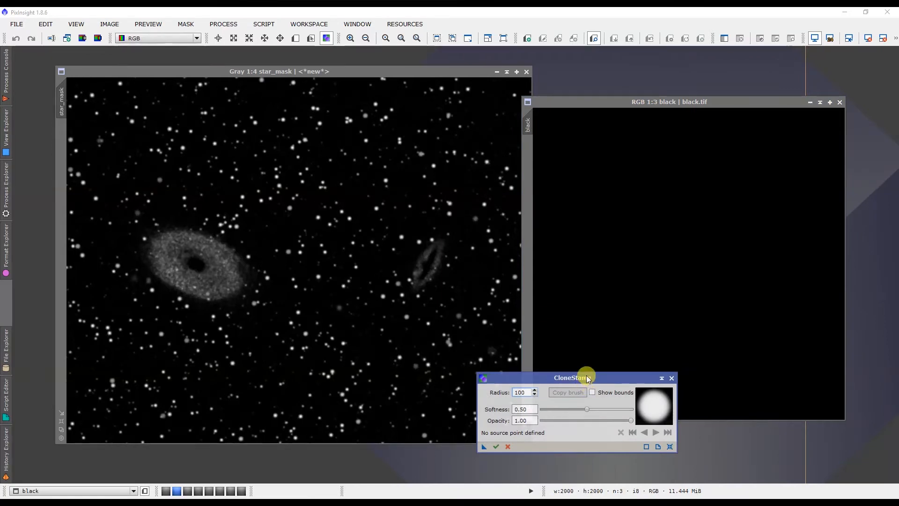
{"action": "mouse_move", "coordinate": [280, 244]}
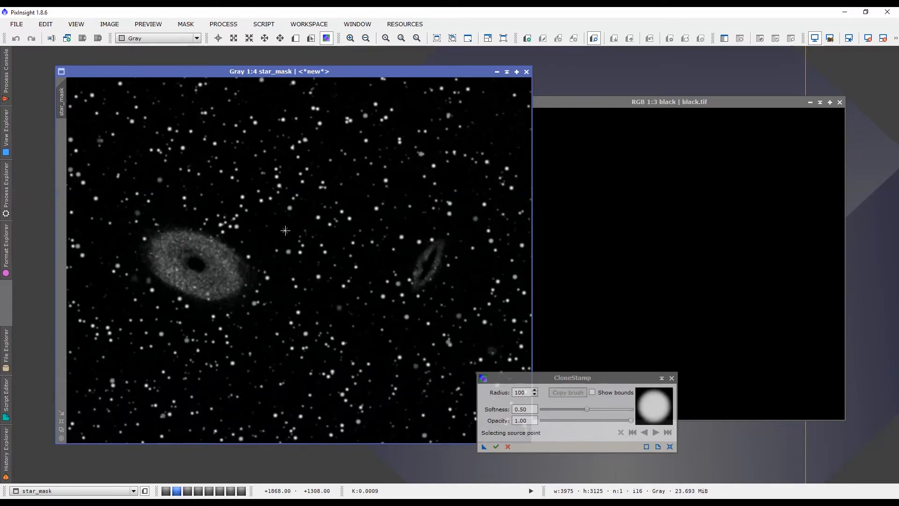
Clone black from black.tif over the left ring galaxy in star_mask.
{"action": "left_click", "coordinate": [284, 230]}
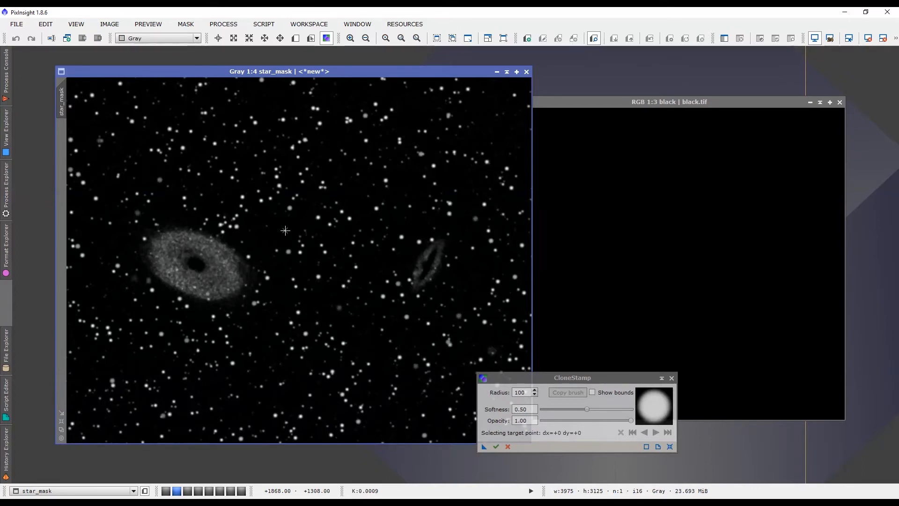
{"action": "mouse_move", "coordinate": [638, 223]}
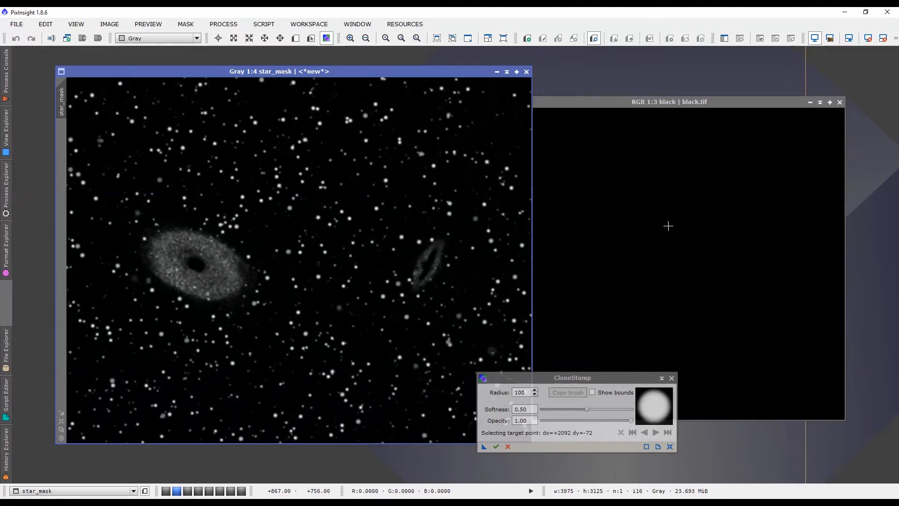
{"action": "mouse_move", "coordinate": [671, 252]}
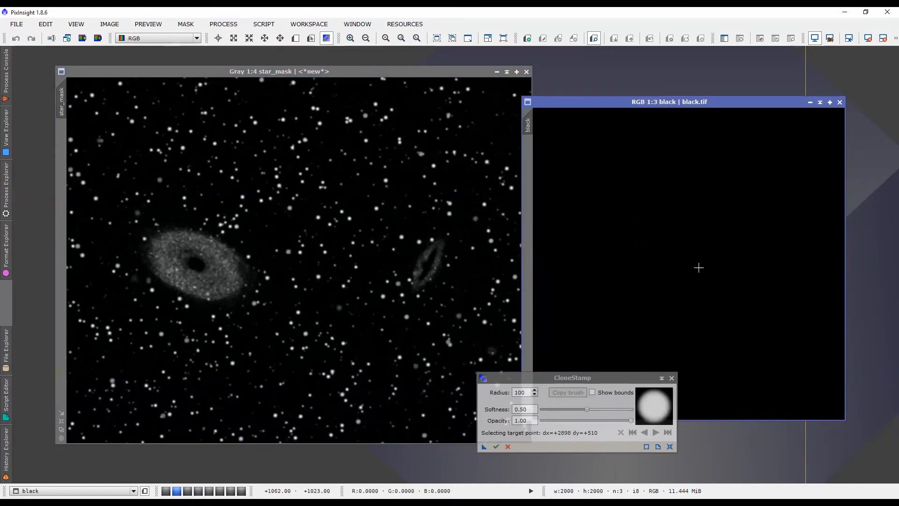
{"action": "mouse_move", "coordinate": [229, 255]}
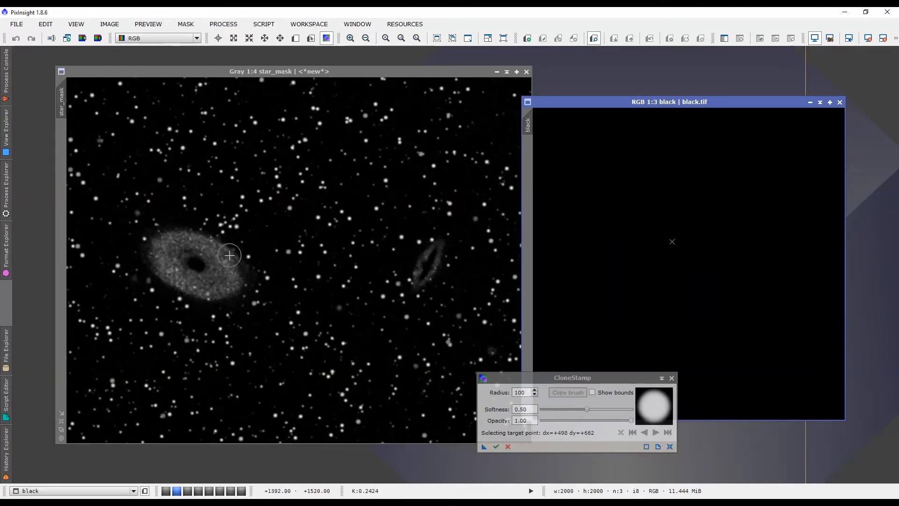
{"action": "left_click_drag", "start_coordinate": [229, 255], "coordinate": [166, 236]}
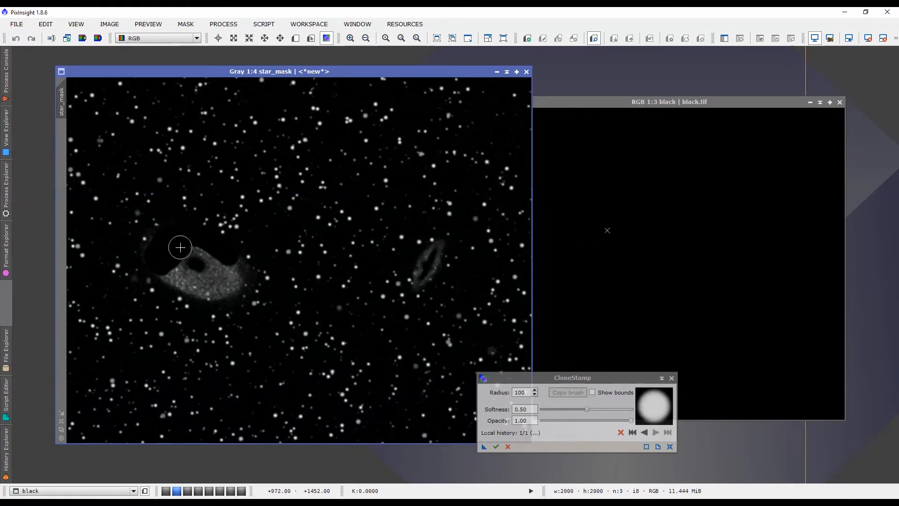
{"action": "left_click_drag", "start_coordinate": [180, 248], "coordinate": [204, 268]}
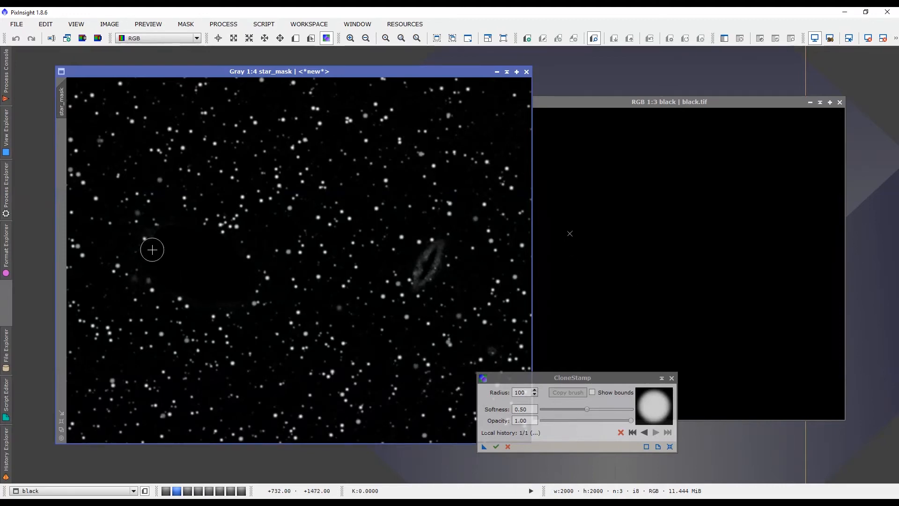
{"action": "mouse_move", "coordinate": [233, 266]}
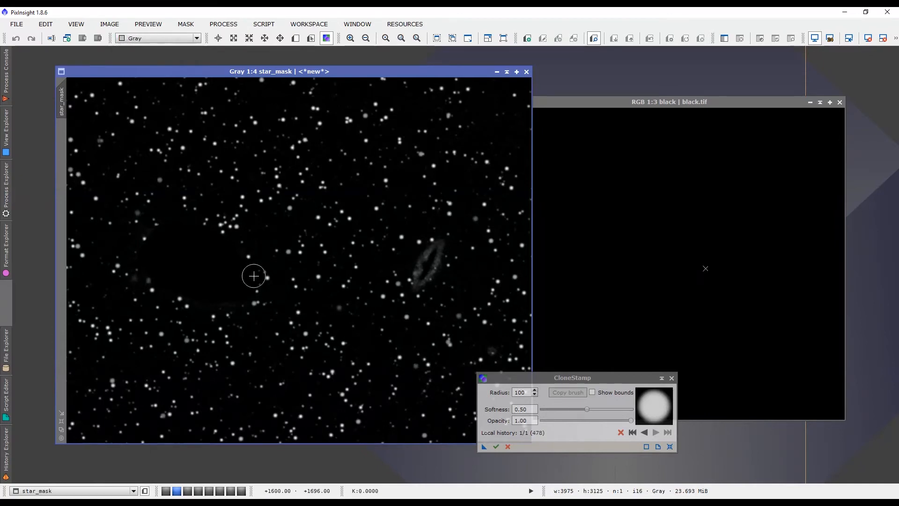
{"action": "mouse_move", "coordinate": [253, 276]}
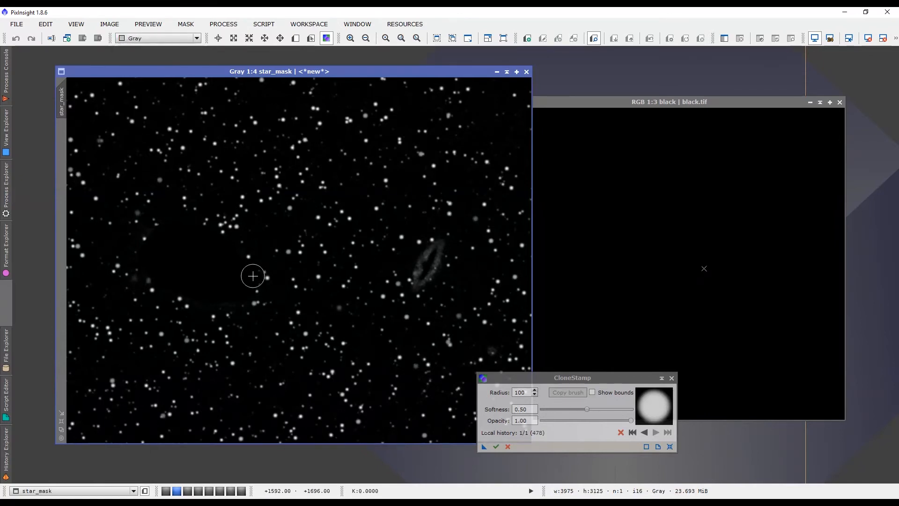
{"action": "mouse_move", "coordinate": [243, 275]}
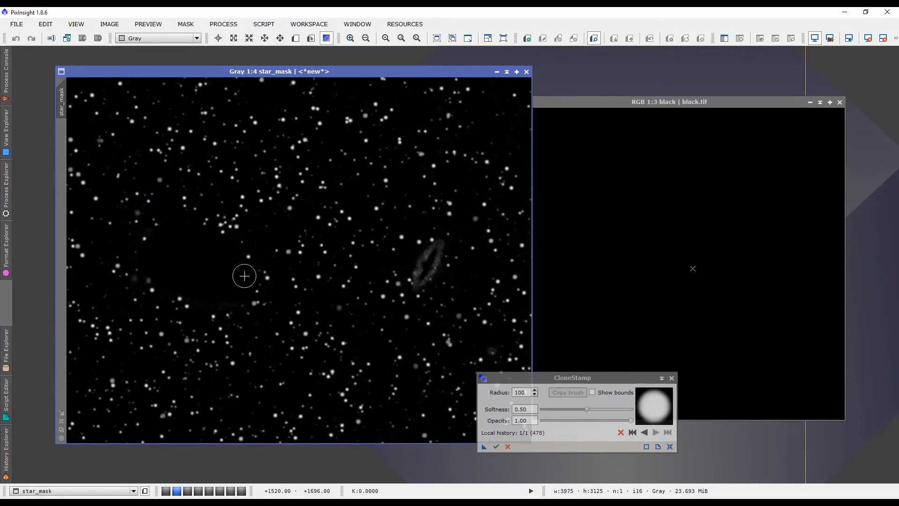
{"action": "mouse_move", "coordinate": [234, 278]}
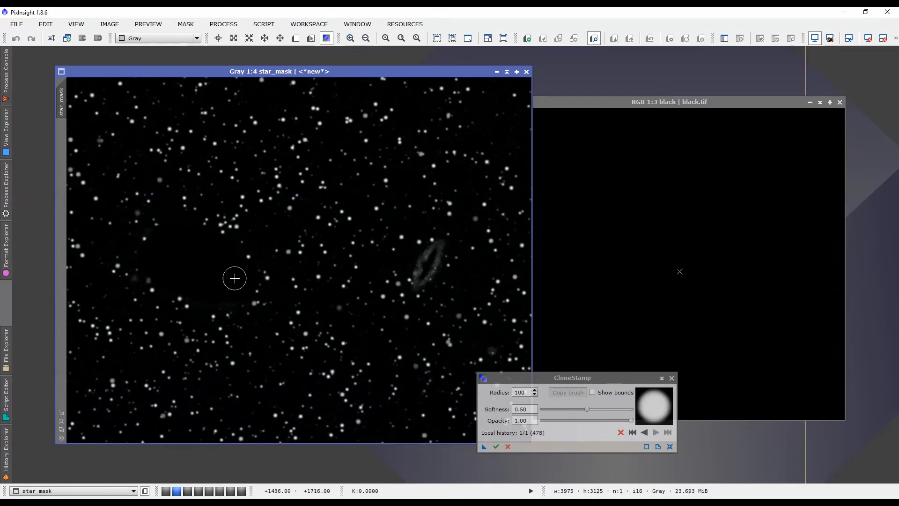
{"action": "mouse_move", "coordinate": [387, 275]}
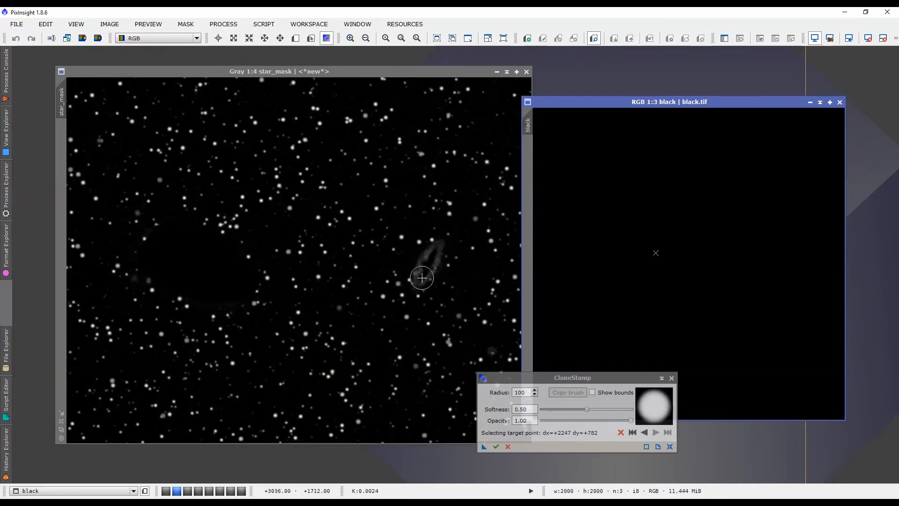
Clone black over the right edge-on galaxy in star_mask until it disappears.
{"action": "left_click", "coordinate": [421, 278]}
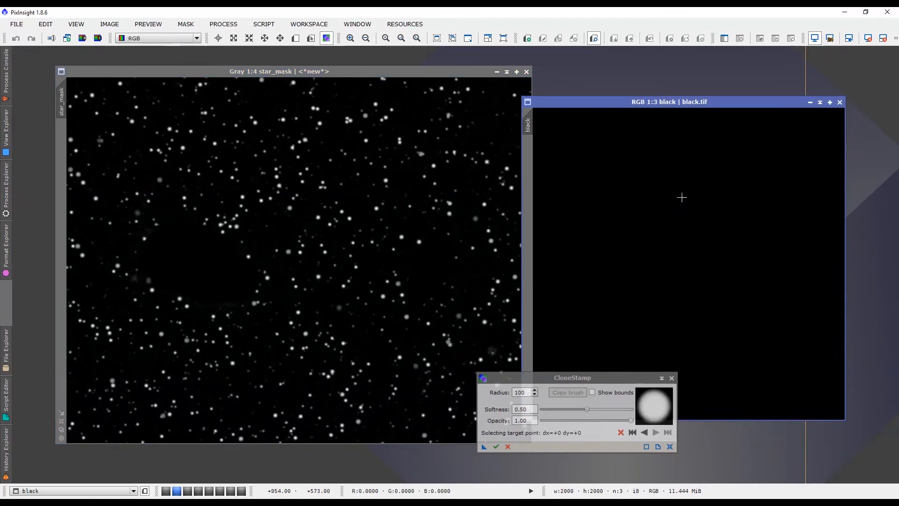
{"action": "mouse_move", "coordinate": [166, 257]}
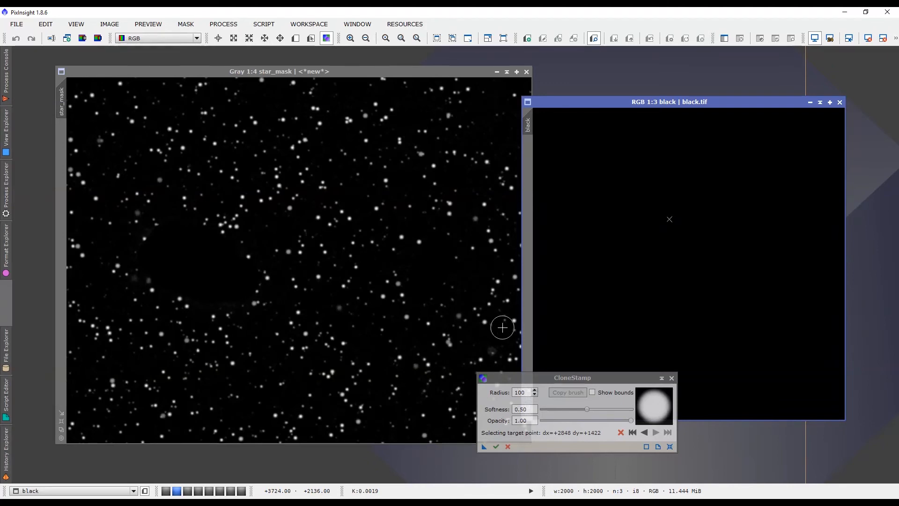
{"action": "mouse_move", "coordinate": [249, 258]}
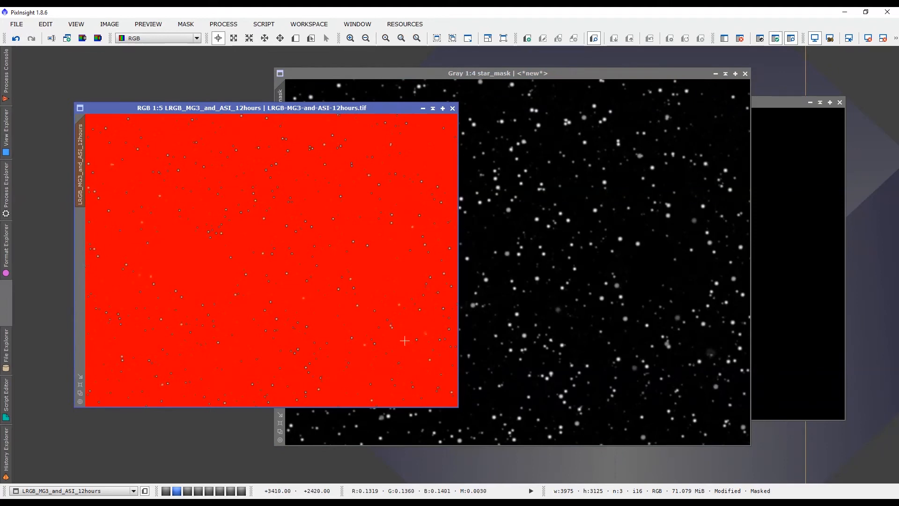
{"action": "mouse_move", "coordinate": [120, 367]}
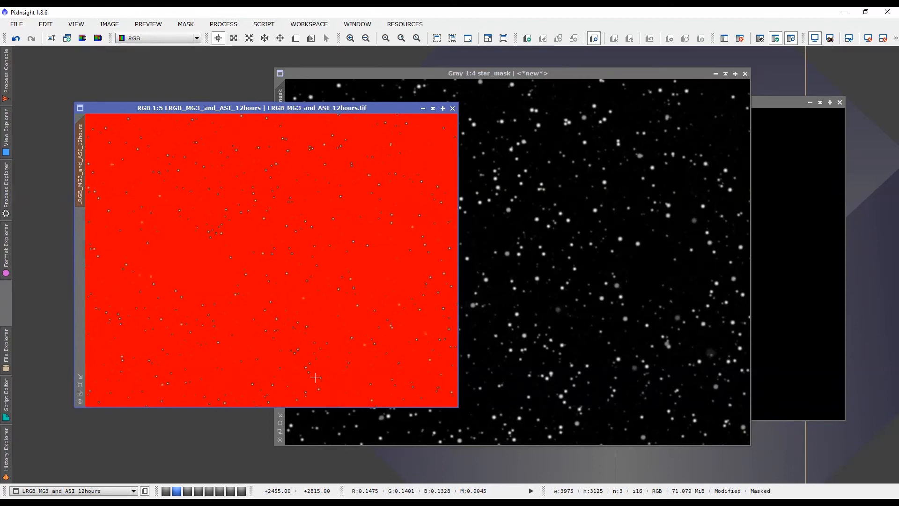
{"action": "mouse_move", "coordinate": [231, 290]}
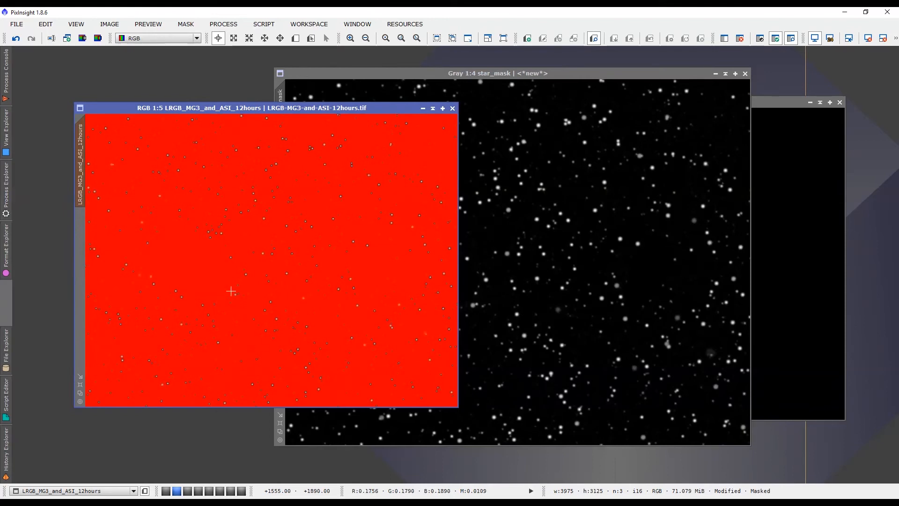
{"action": "mouse_move", "coordinate": [200, 271]}
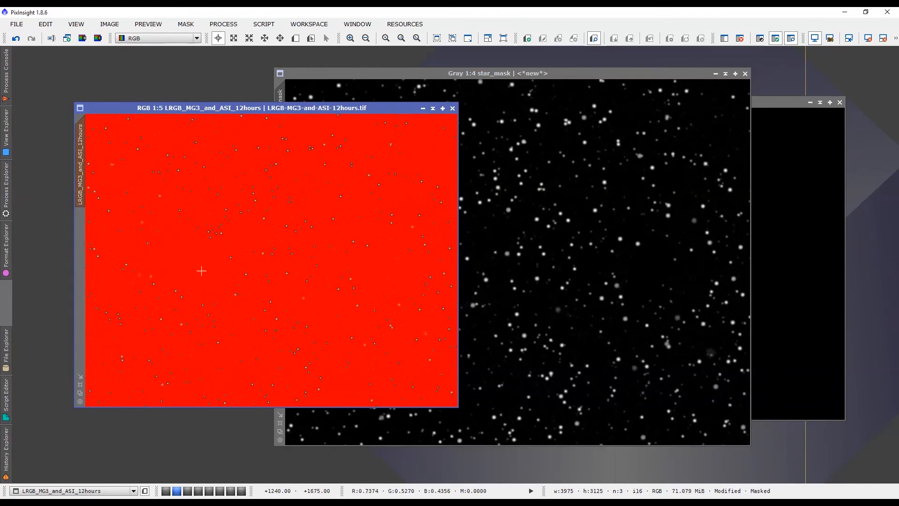
{"action": "mouse_move", "coordinate": [372, 282]}
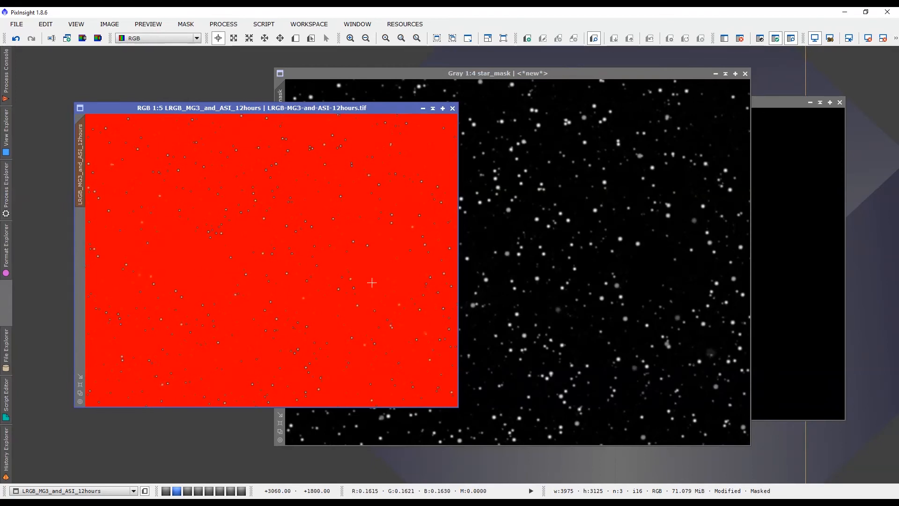
{"action": "mouse_move", "coordinate": [404, 282]}
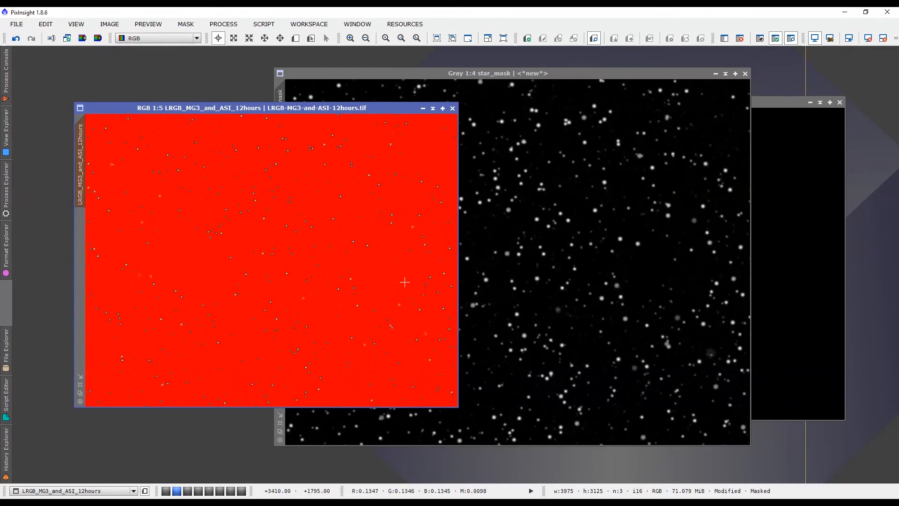
Apply star_mask as the mask on the LRGB galaxy image.
{"action": "left_click", "coordinate": [476, 73]}
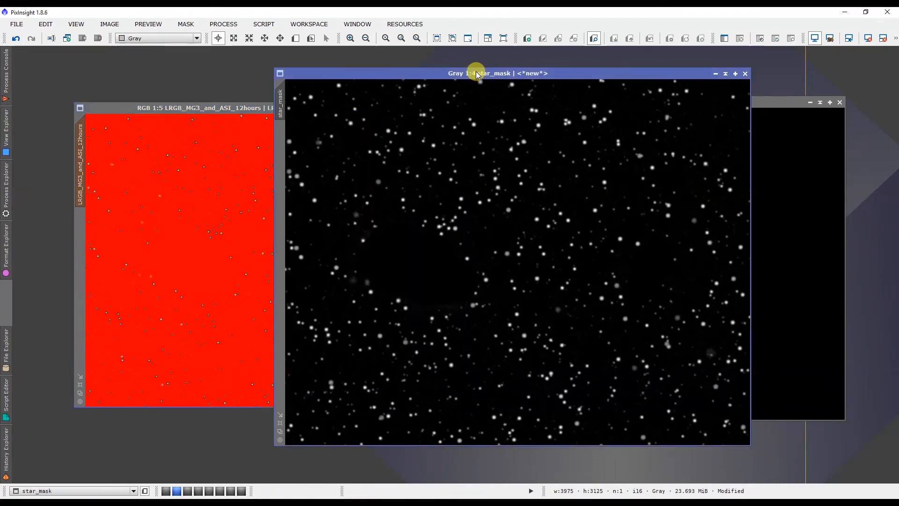